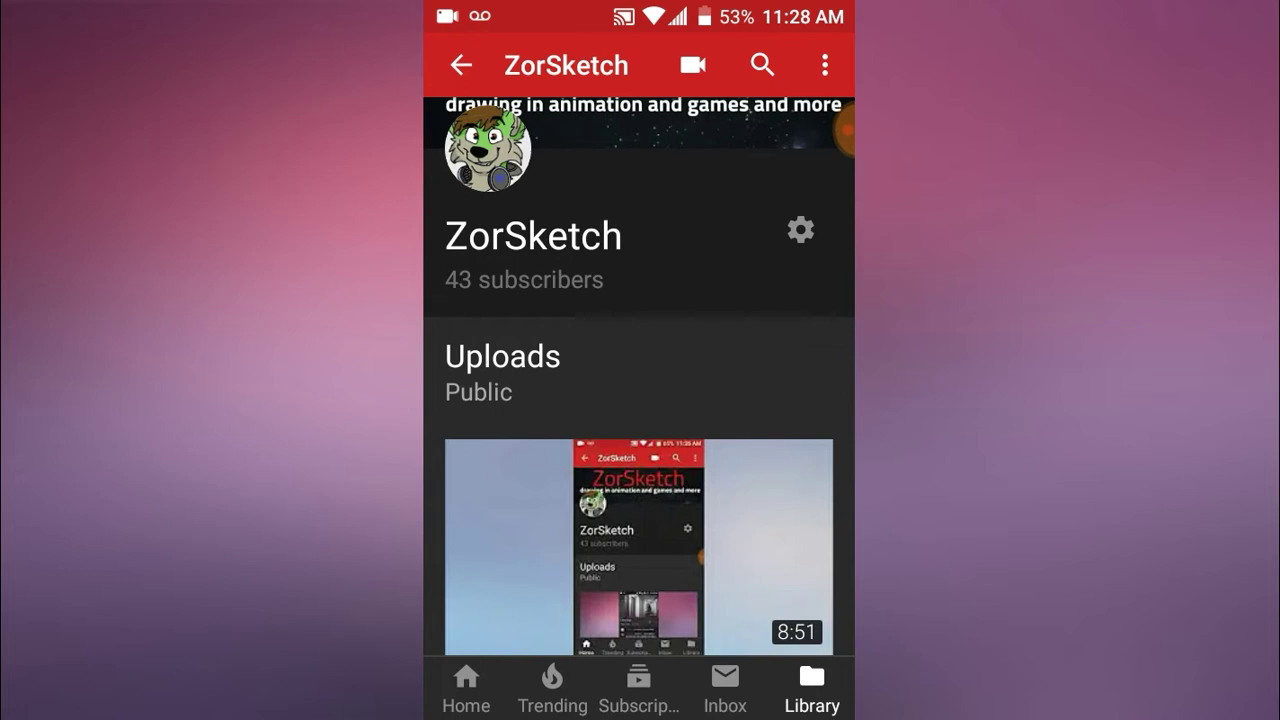
Browse to the Library, find the Mystery? playlist and start the Rope22 live stream.
scroll("down", 3)
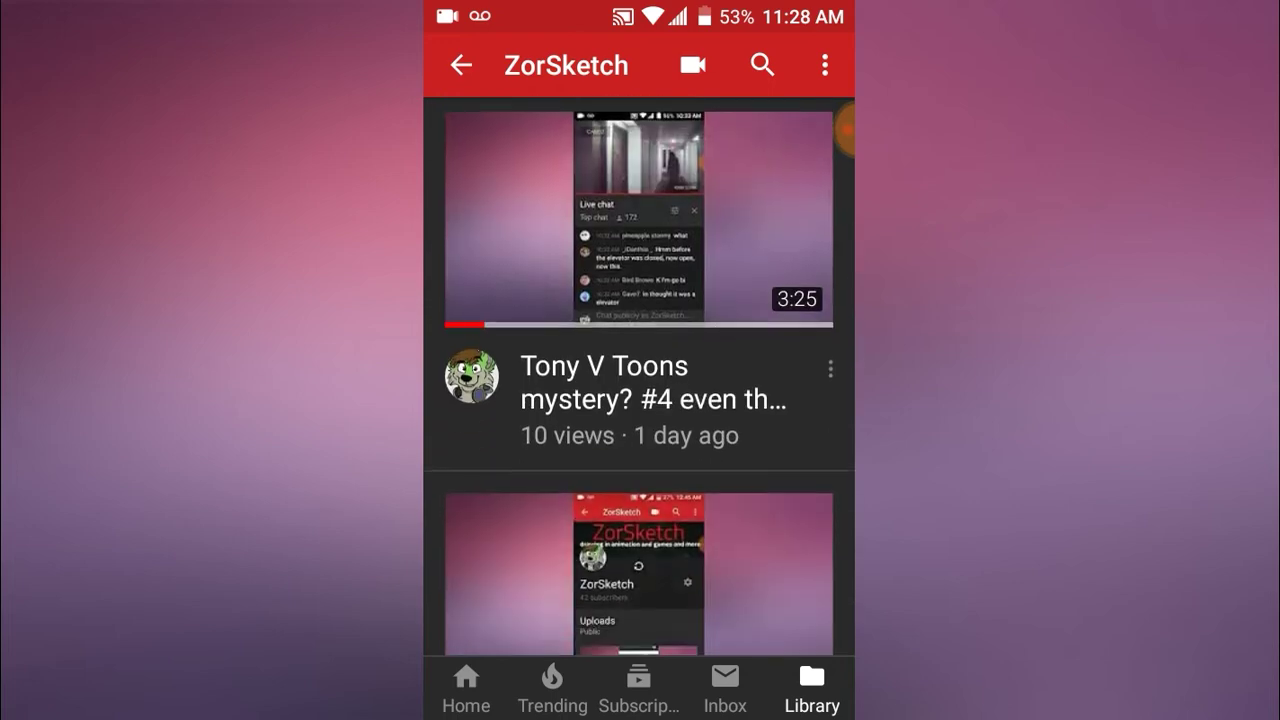
scroll("down", 3)
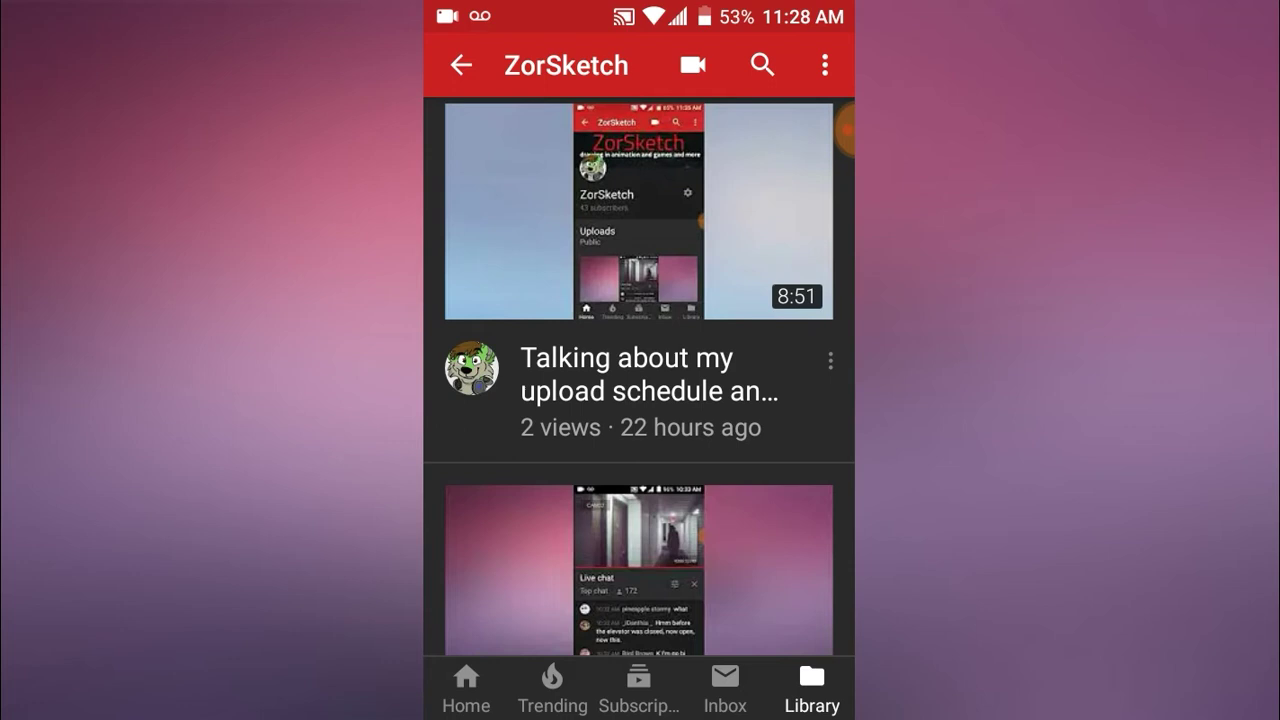
scroll("up", 3)
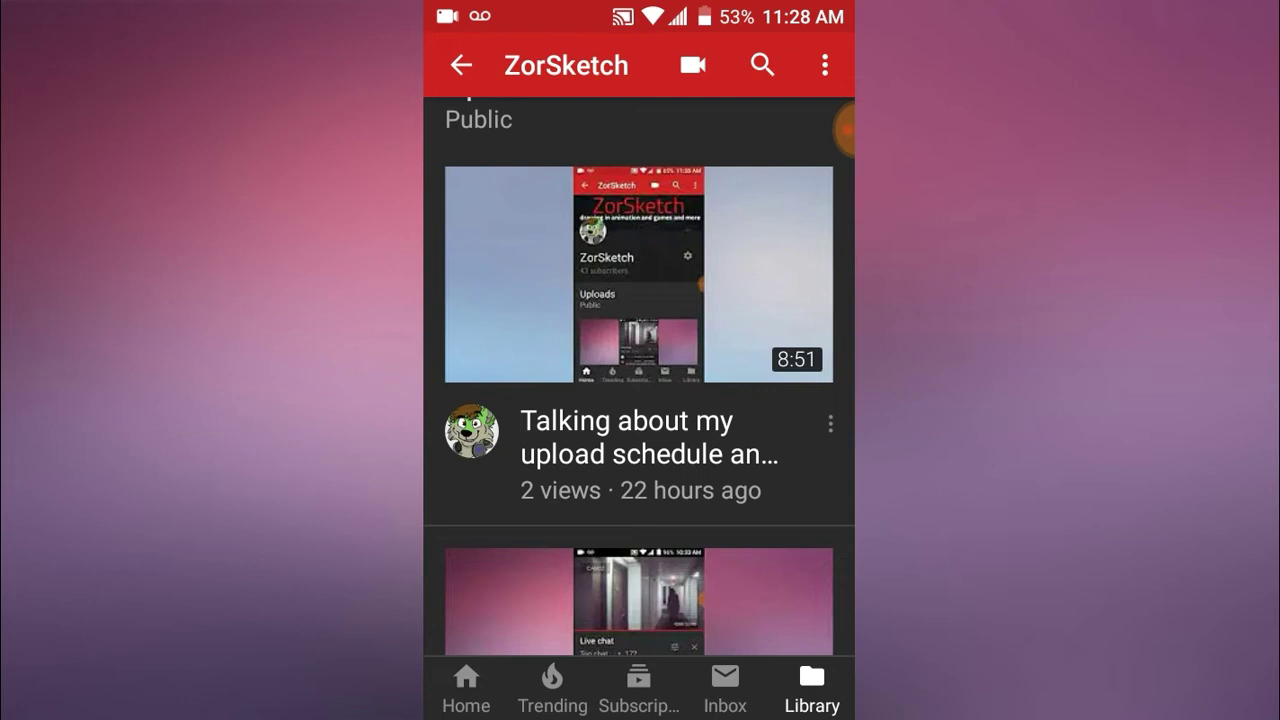
scroll("down", 3)
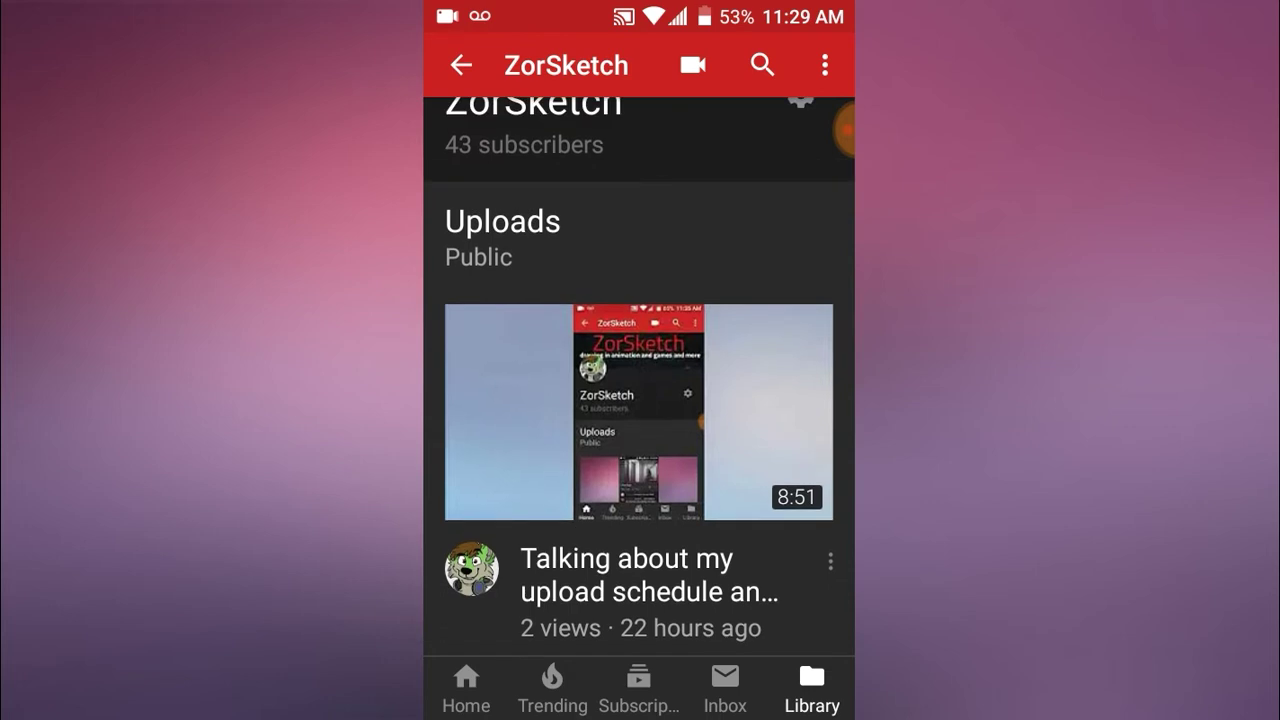
left_click(460, 64)
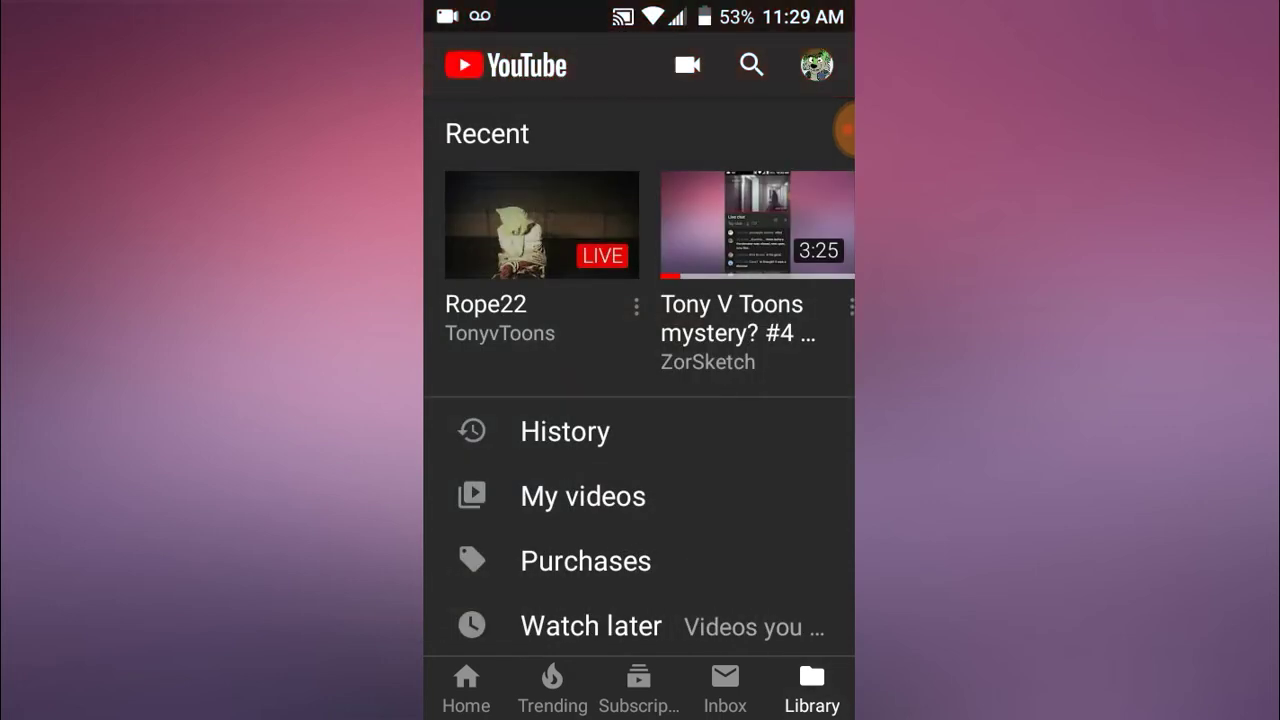
scroll("down", 3)
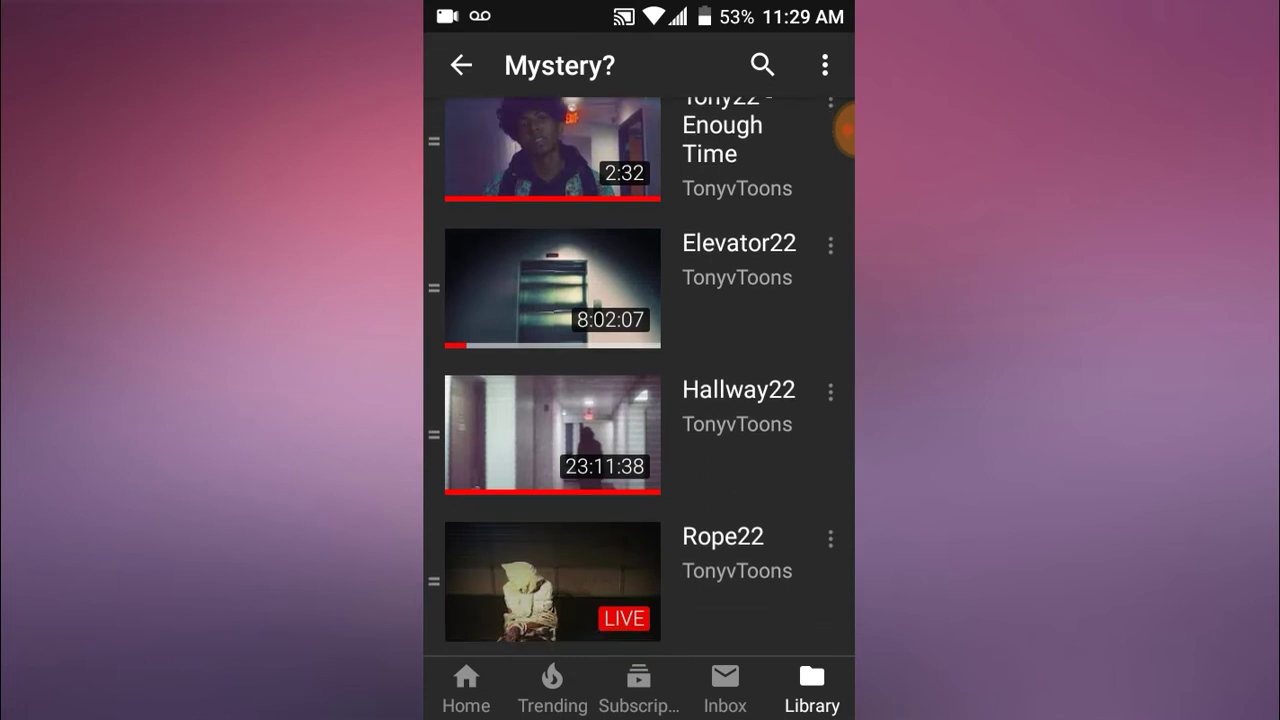
left_click(552, 582)
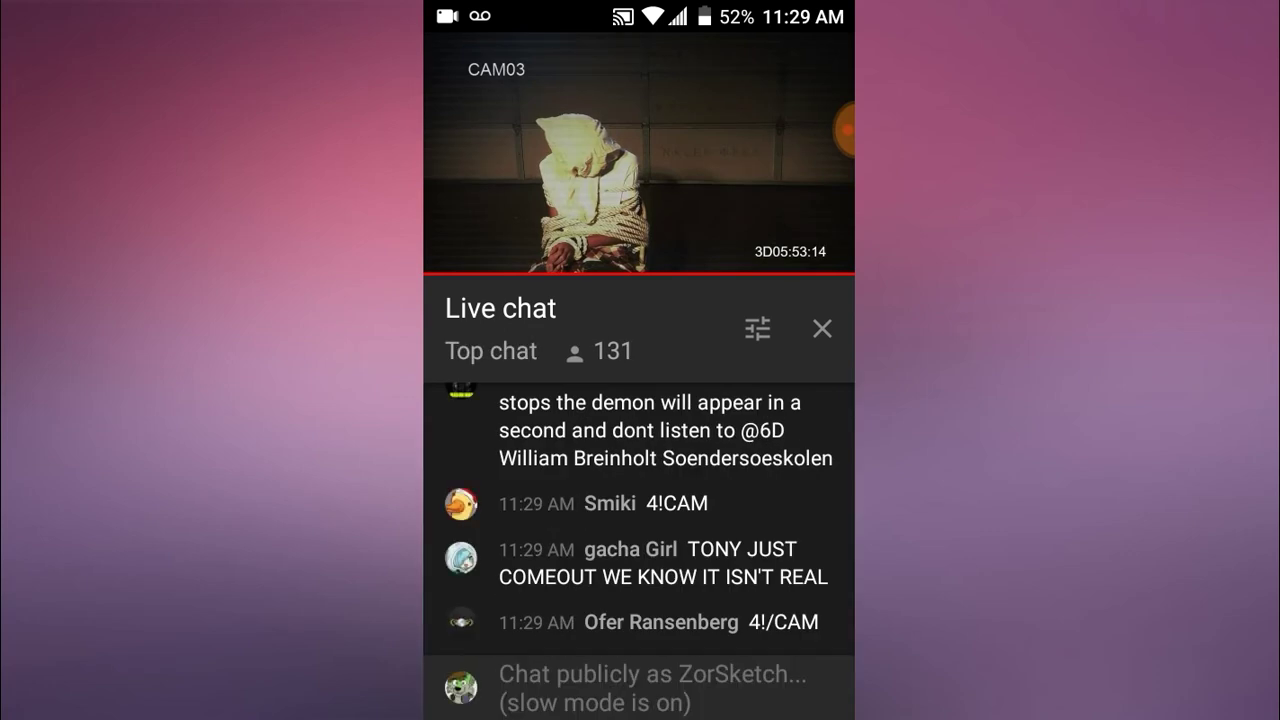
Collapse the Rope22 stream into the mini player over the Mystery? playlist.
left_click(820, 328)
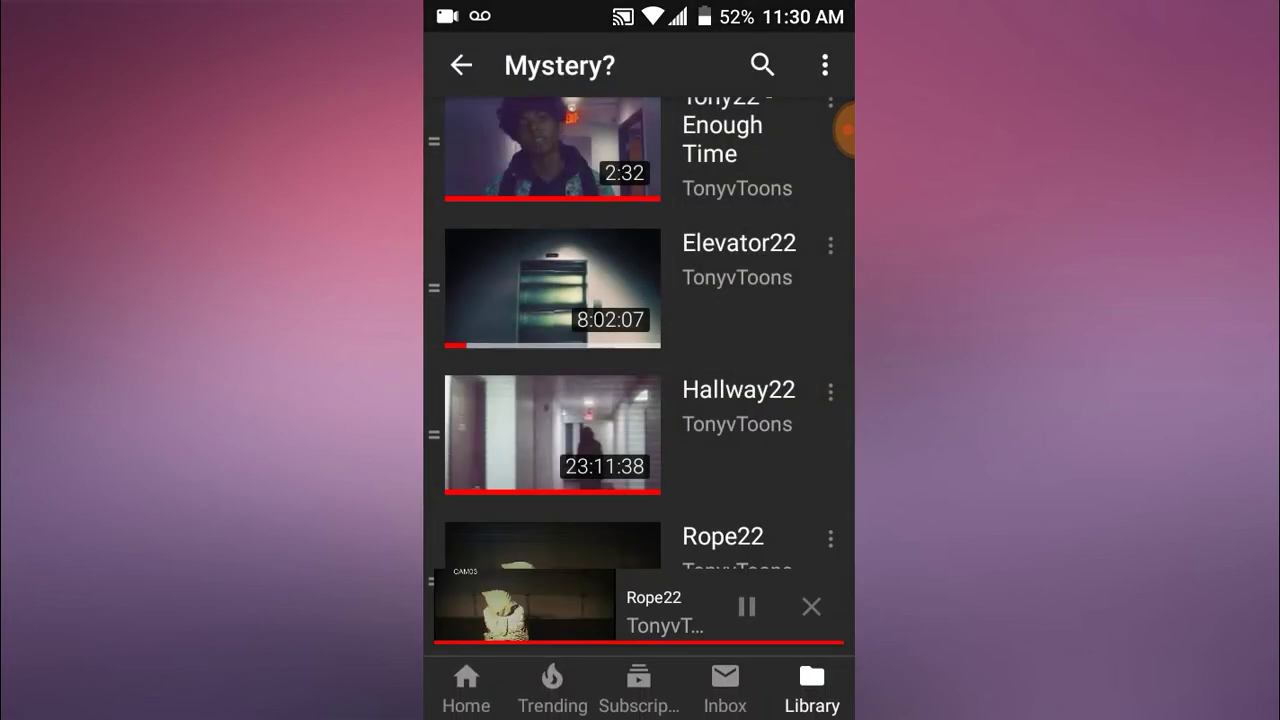
Dismiss the mini player and scroll through the ZorSketch channel's public uploads.
left_click(812, 608)
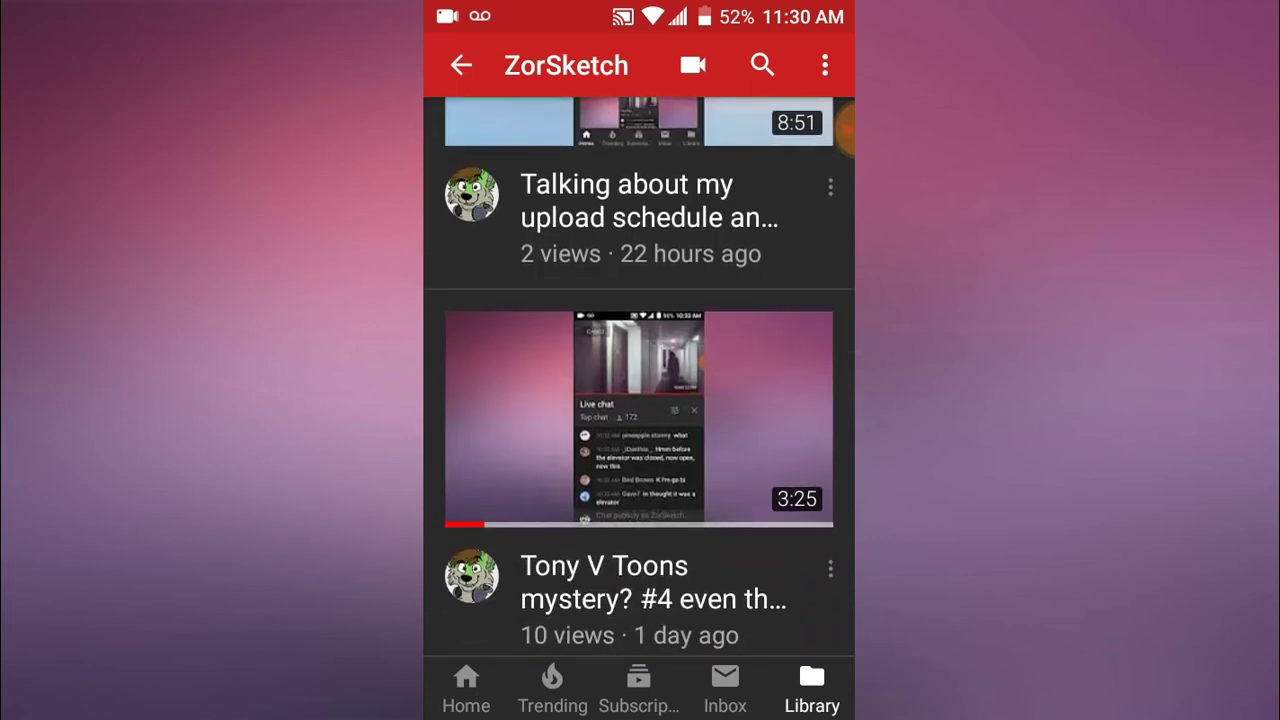
scroll("down", 3)
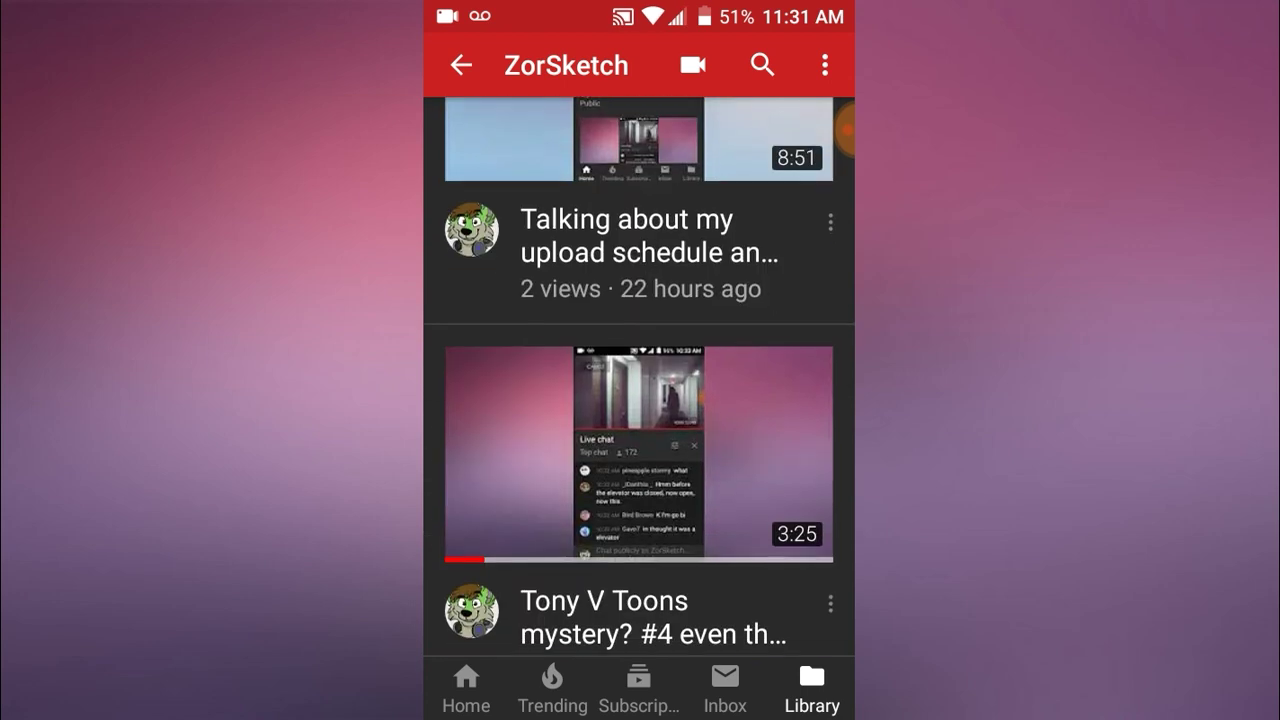
scroll("down", 3)
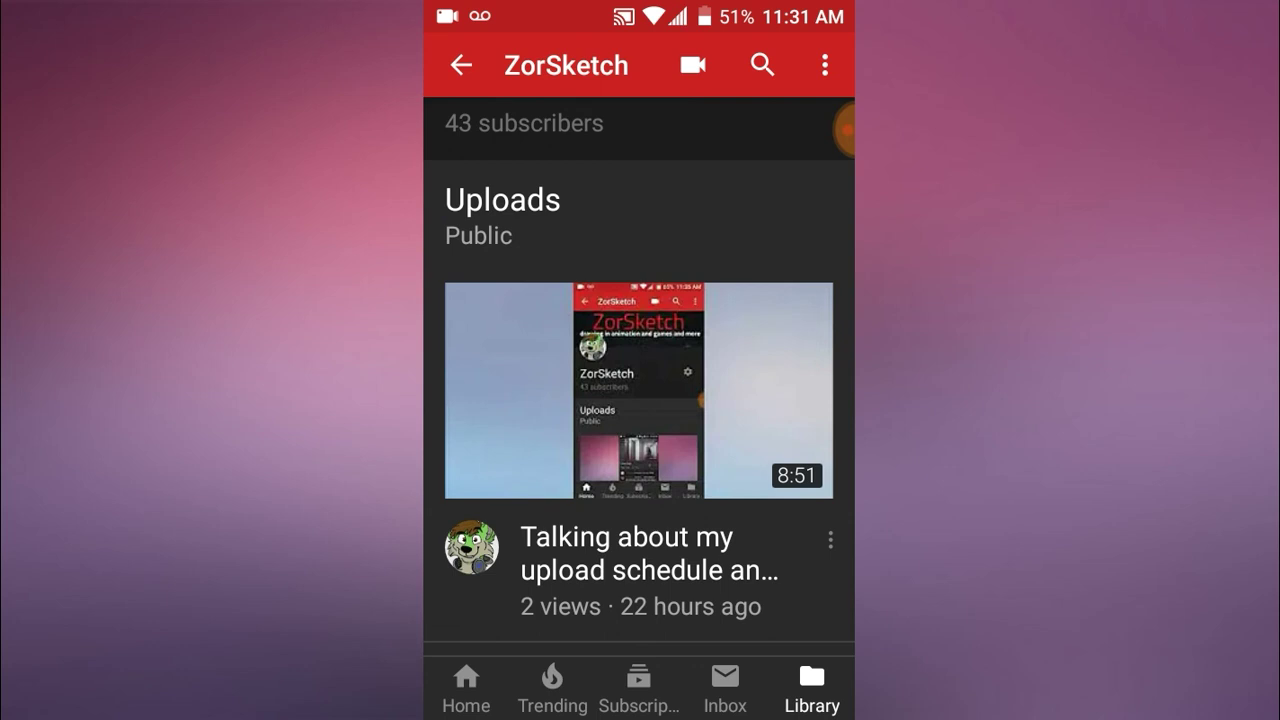